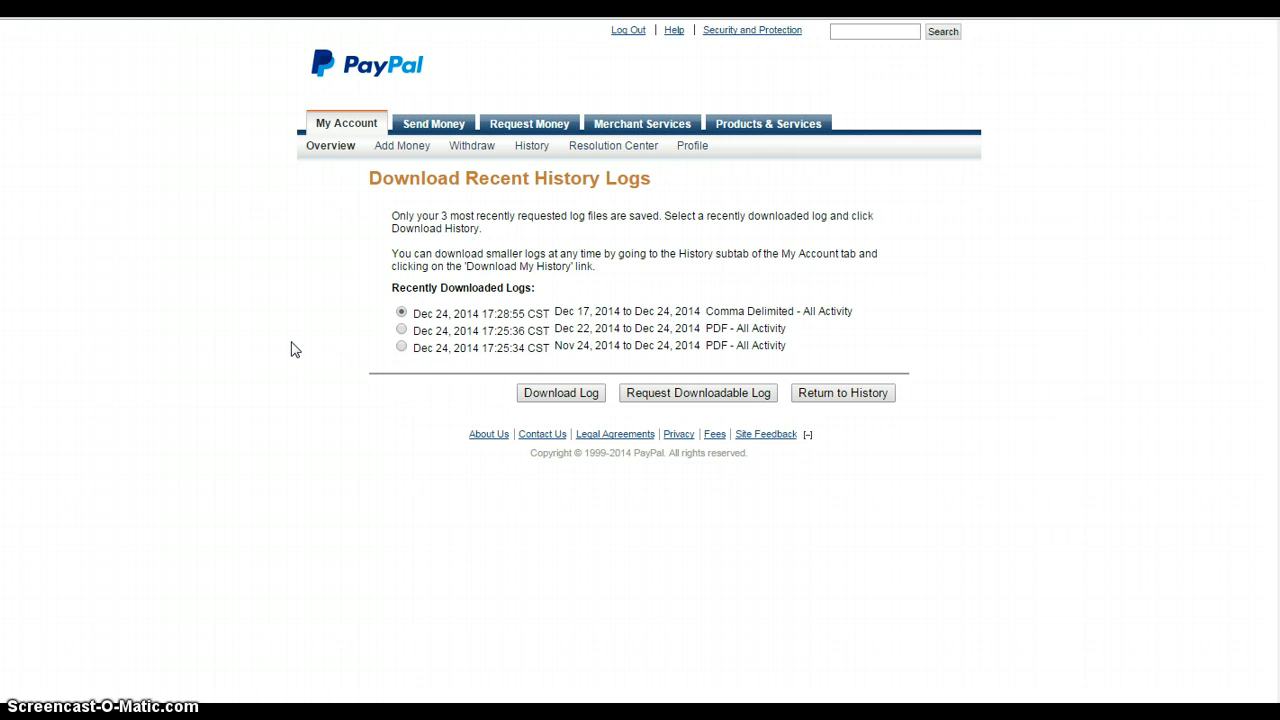
mouse_move(352, 310)
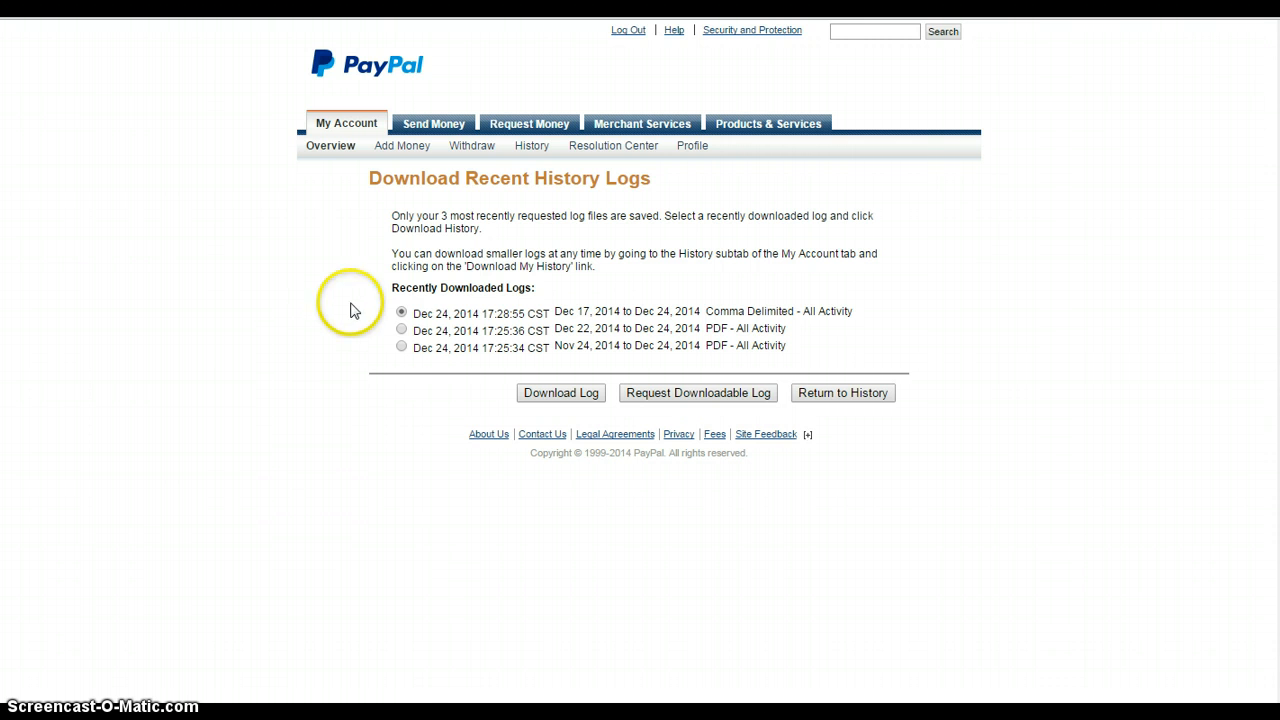
- Reach the Download History page via the My Account History menu
left_click(532, 145)
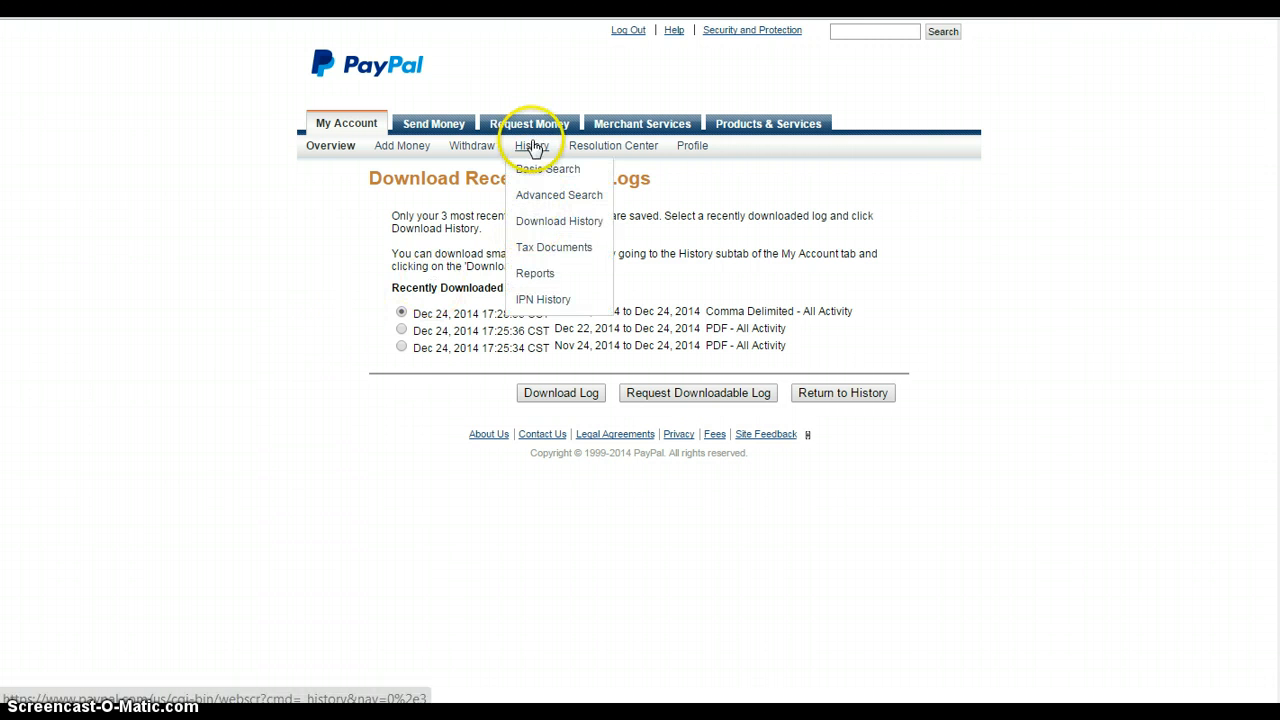
mouse_move(548, 228)
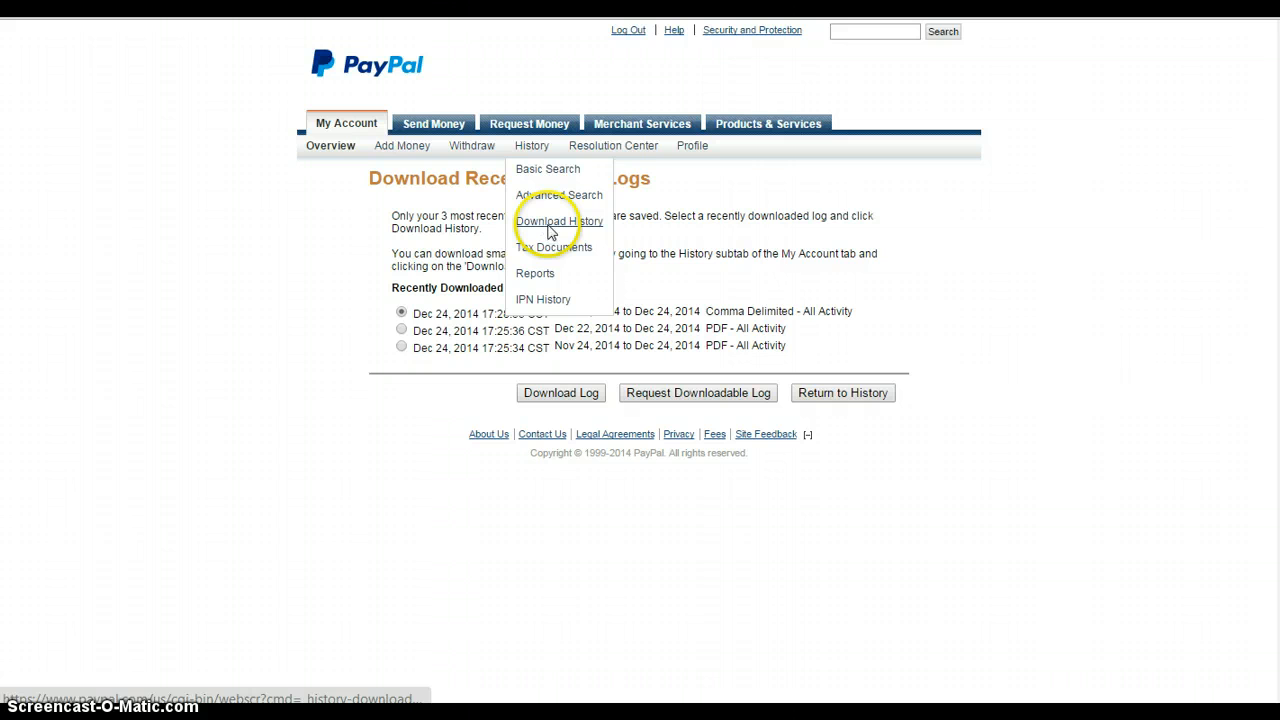
left_click(559, 221)
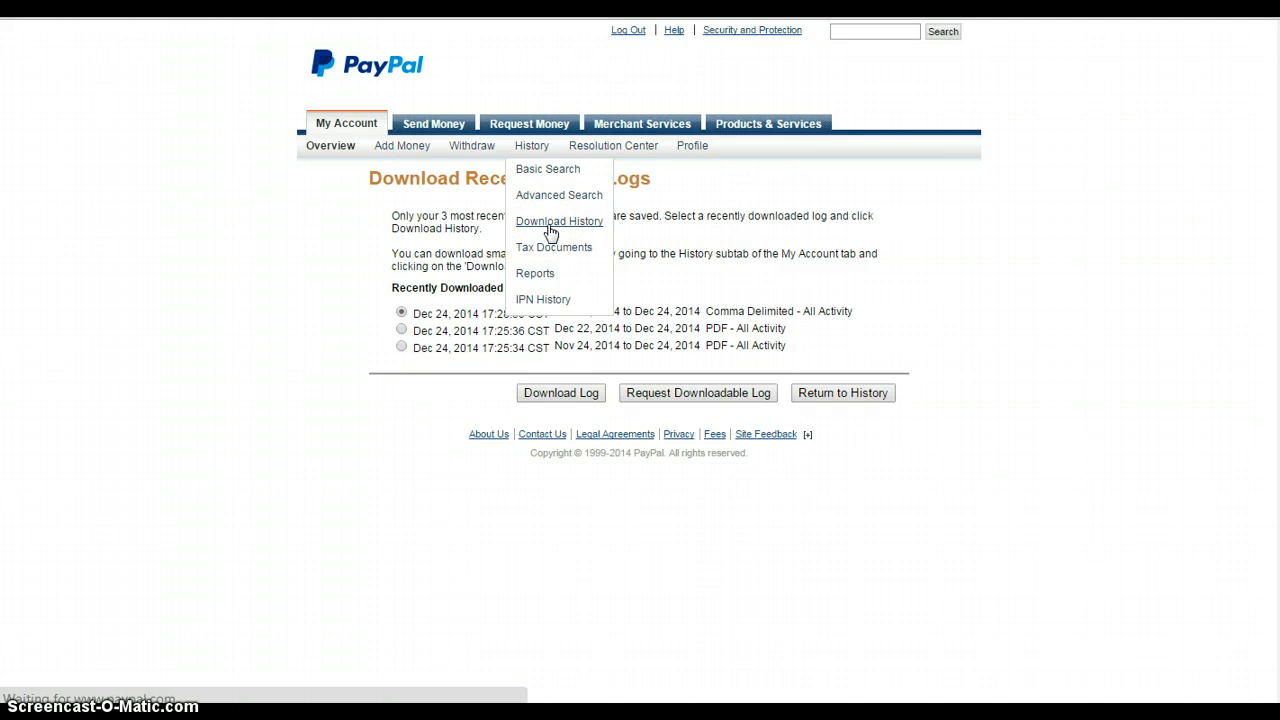
- Choose Comma Delimited - All Activity for 01/01/2014–12/24/2014 and include shopping cart details
left_click(559, 221)
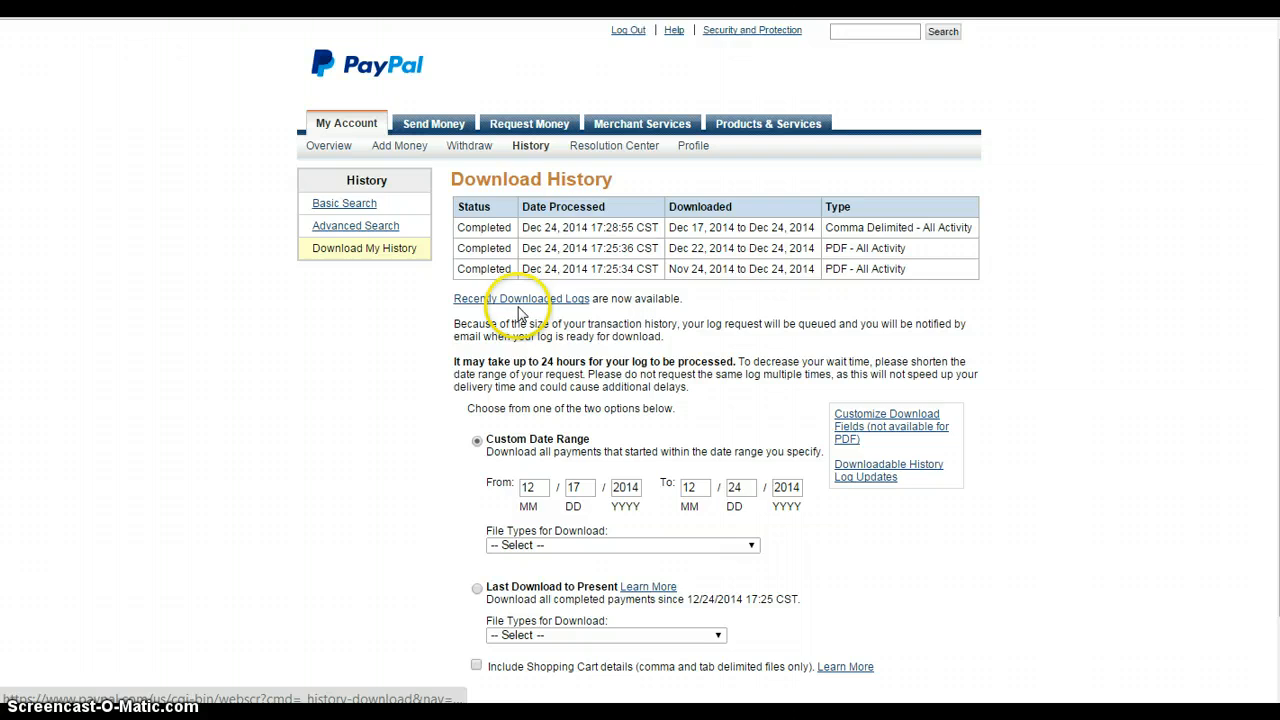
scroll("down", 3)
type("01")
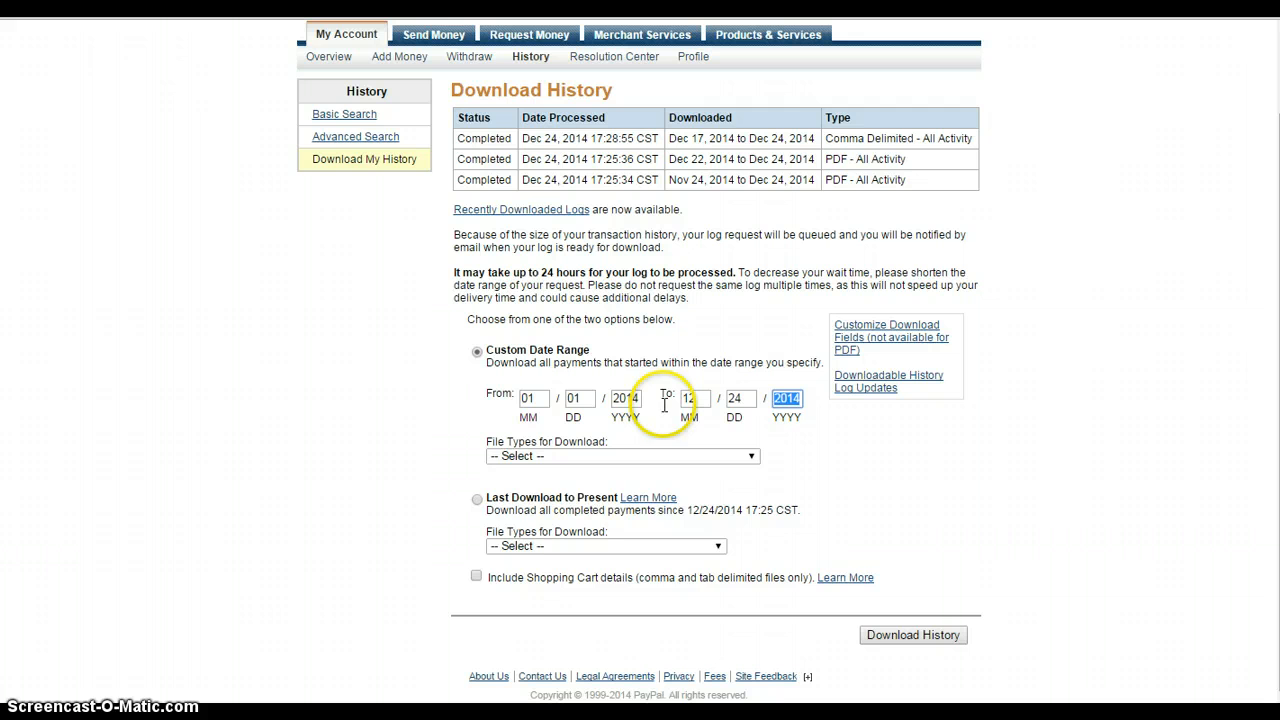
left_click(621, 456)
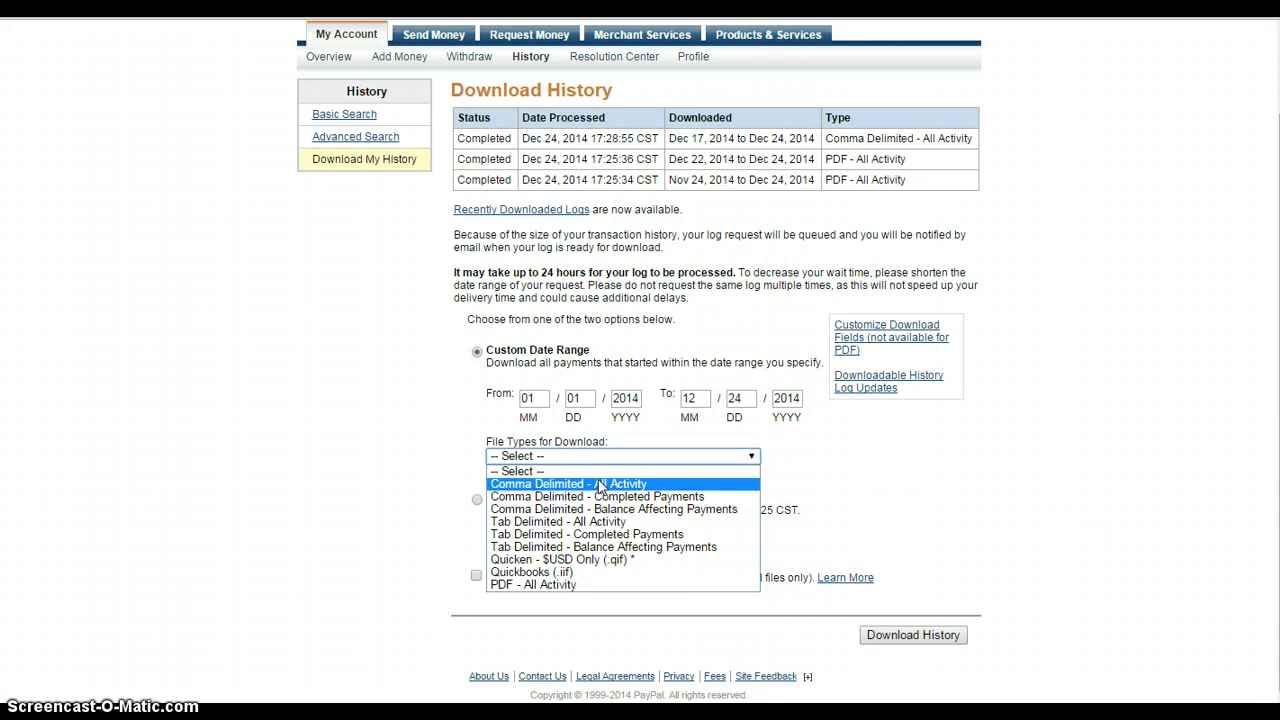
left_click(566, 483)
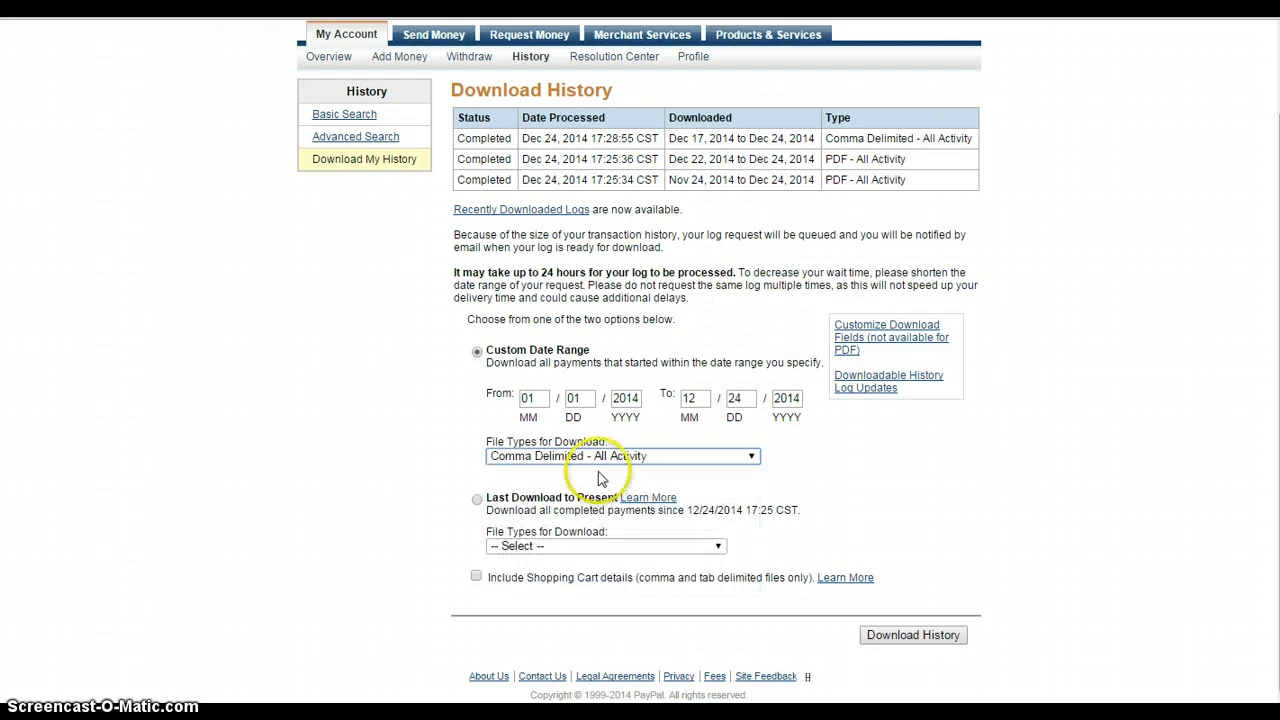
mouse_move(456, 598)
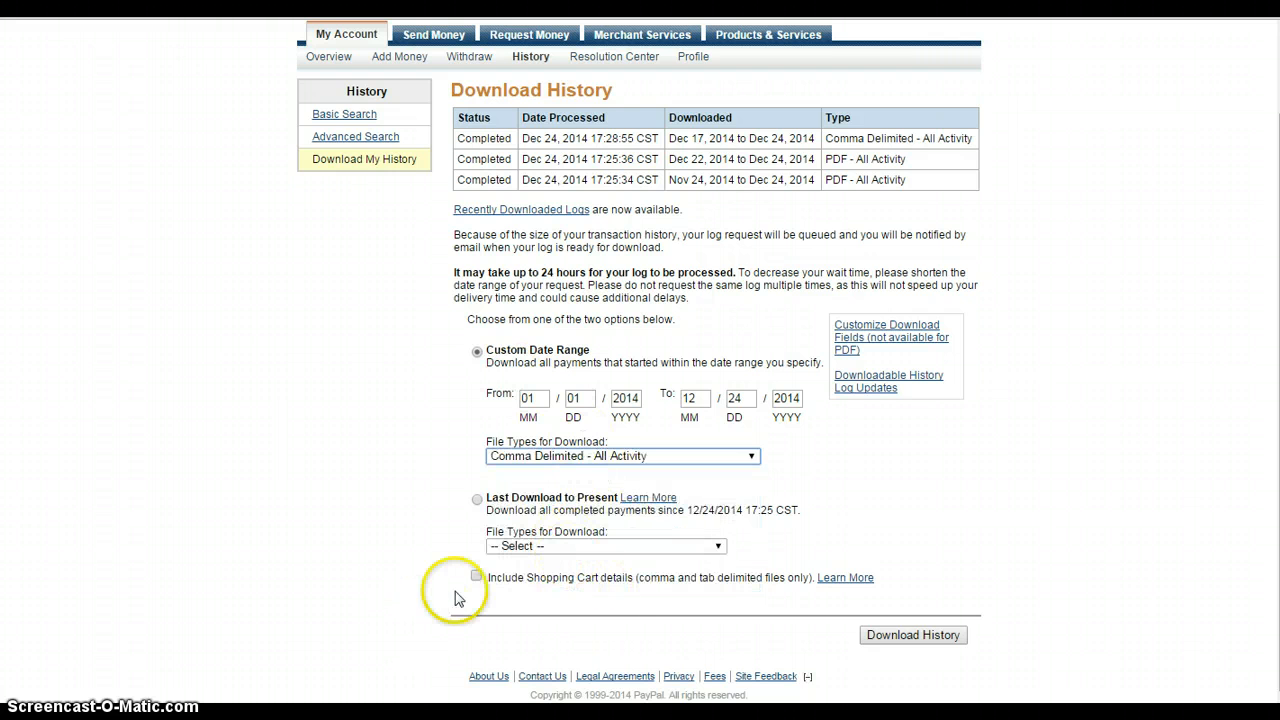
left_click(476, 577)
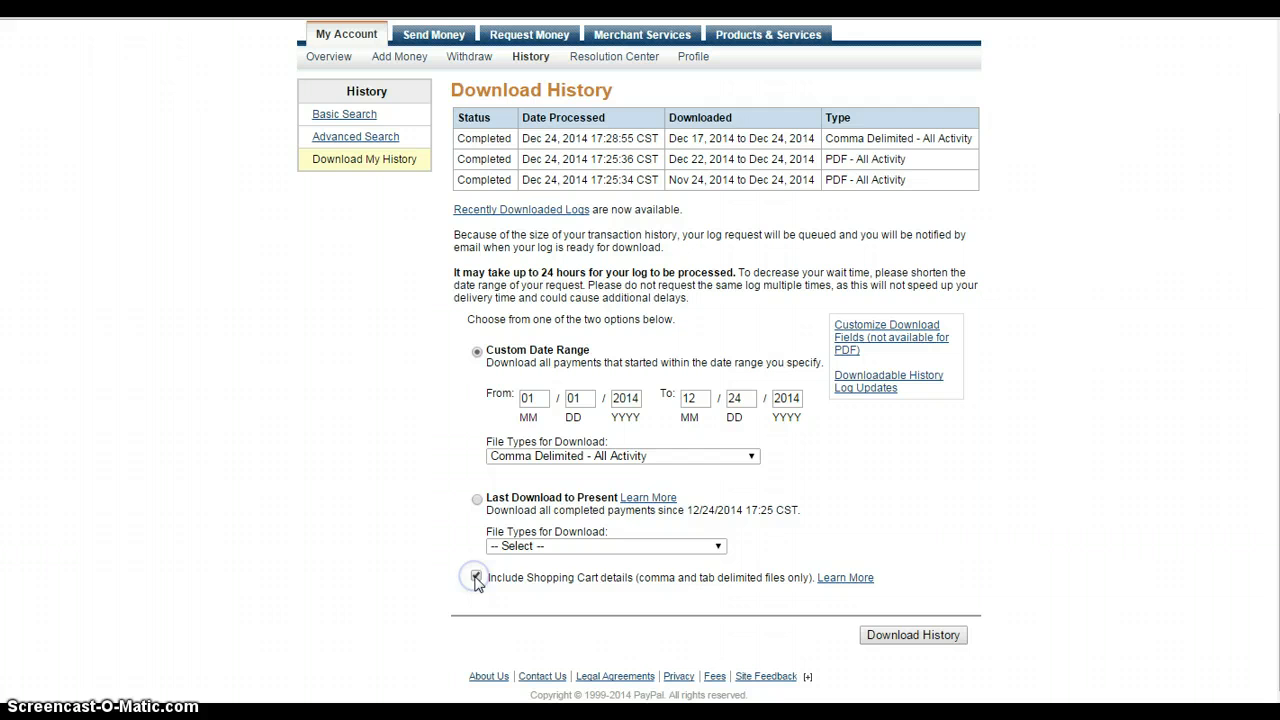
left_click(477, 577)
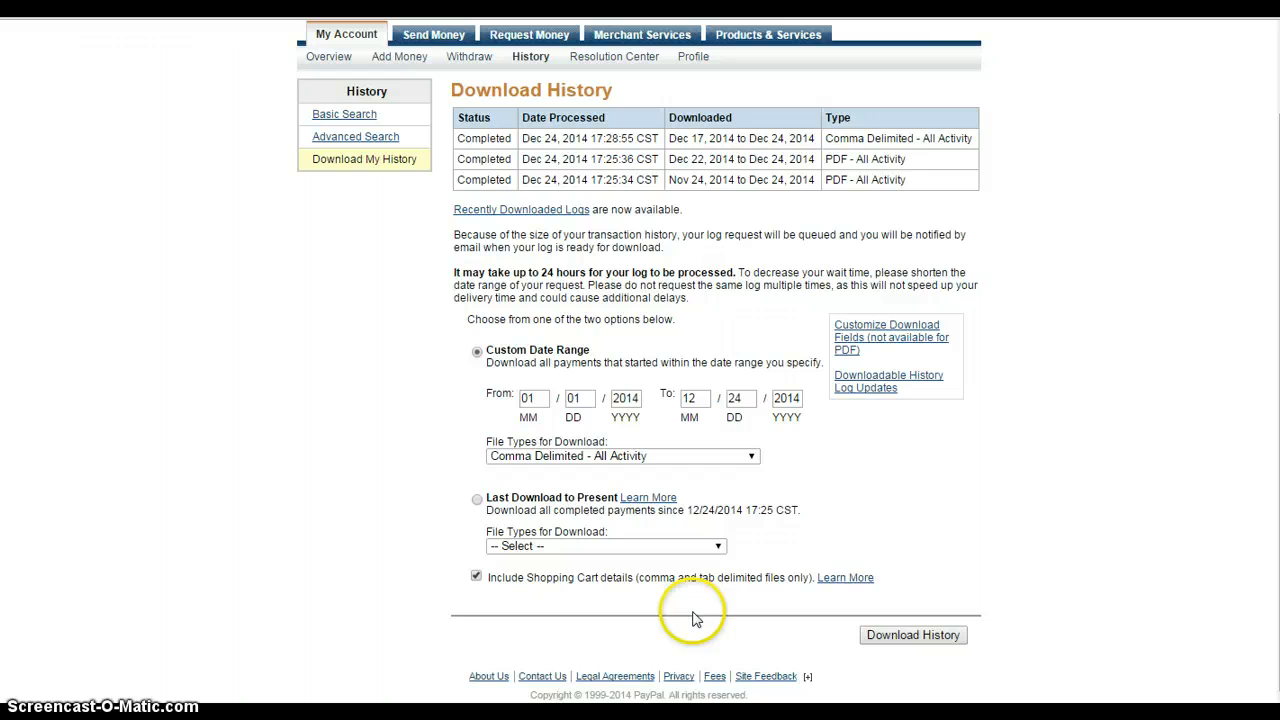
mouse_move(937, 622)
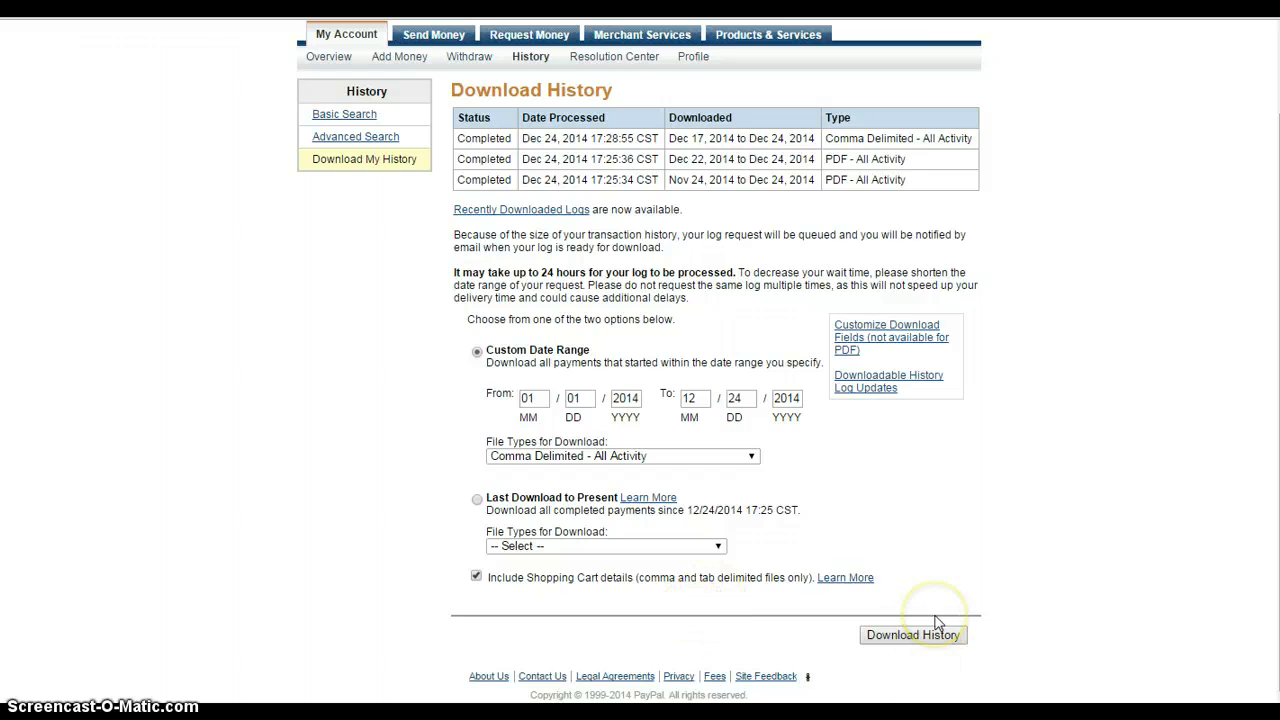
mouse_move(937, 620)
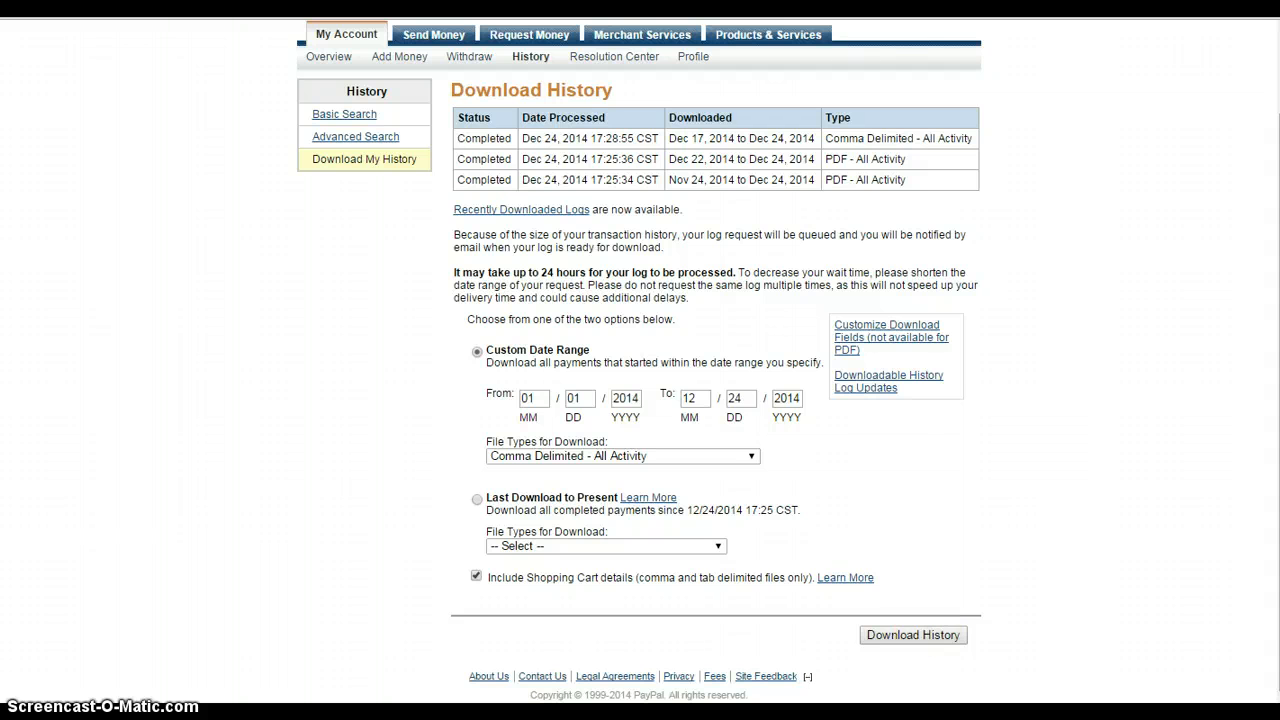
mouse_move(673, 137)
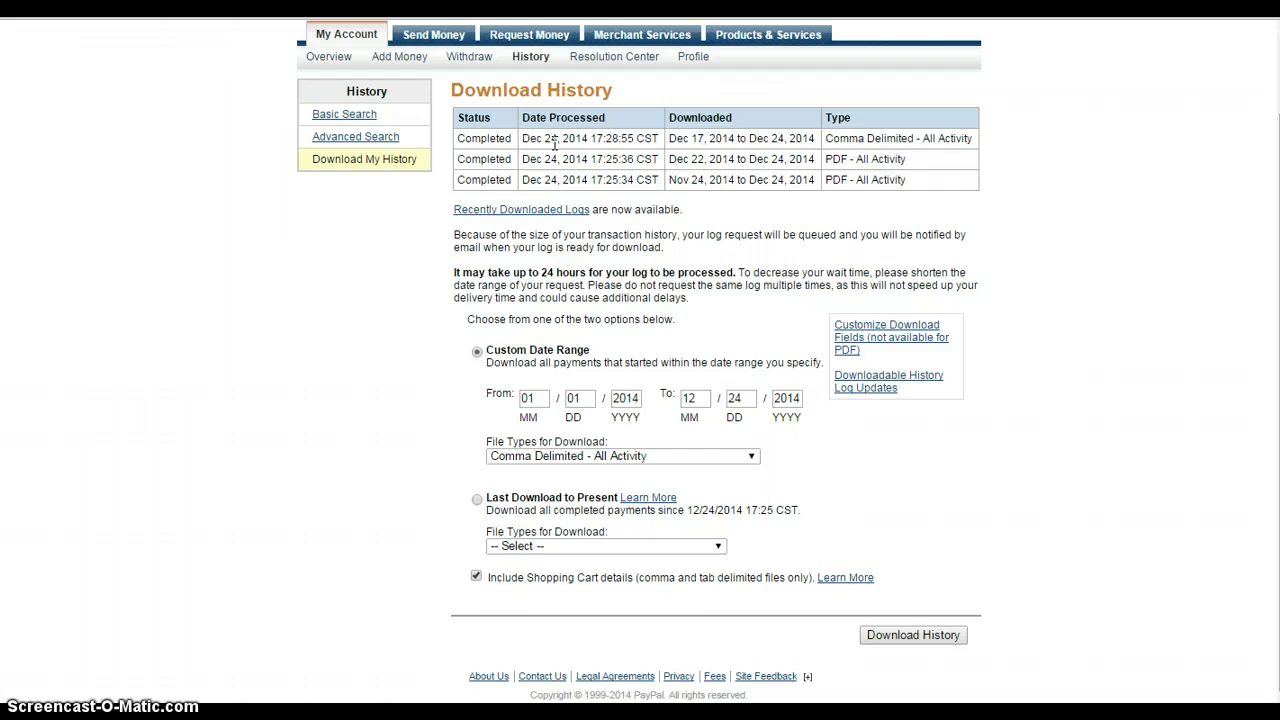
mouse_move(787, 564)
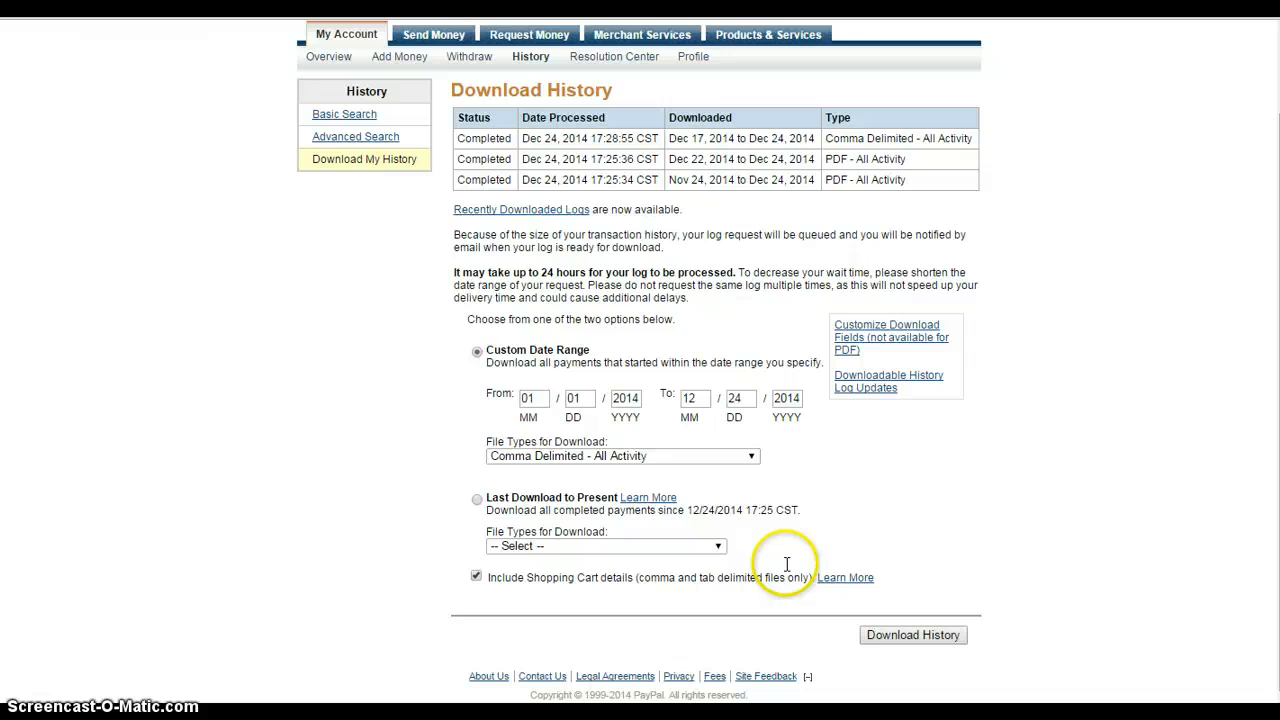
mouse_move(587, 277)
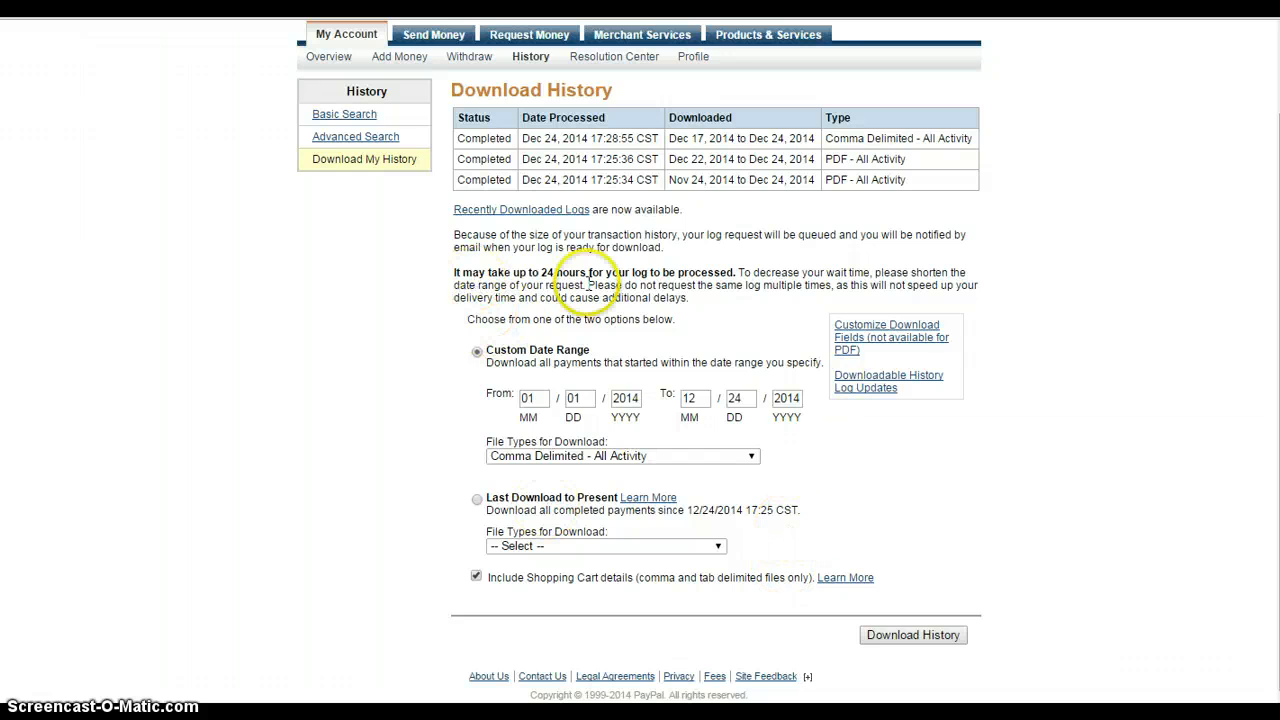
mouse_move(630, 273)
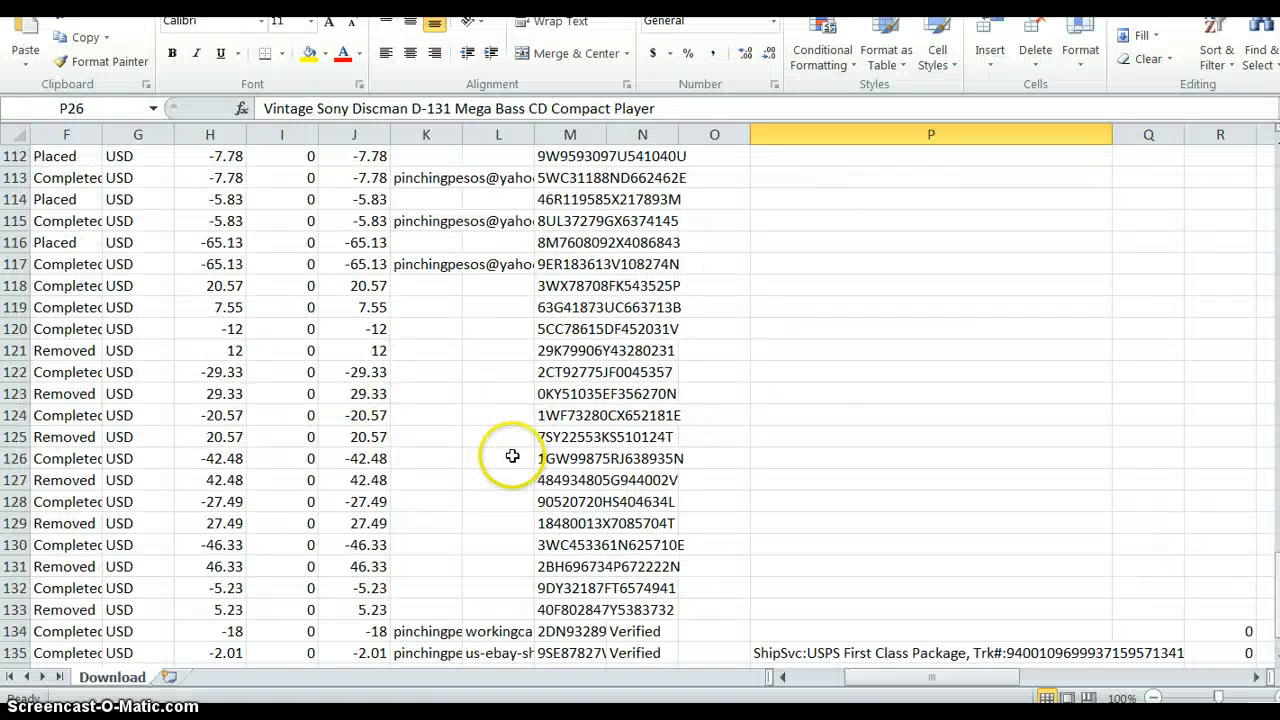
- Bring the item title rows in column P into view and select the Ronco drip tray cell
scroll("up", 3)
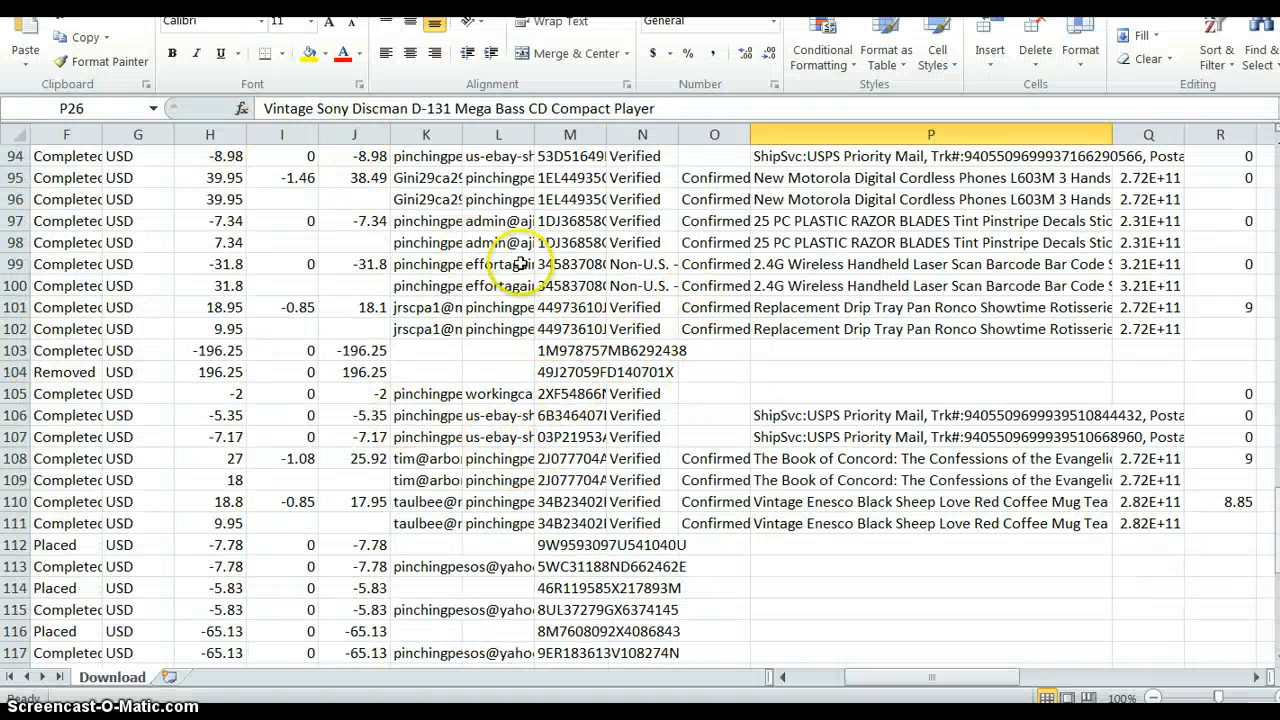
scroll("down", 3)
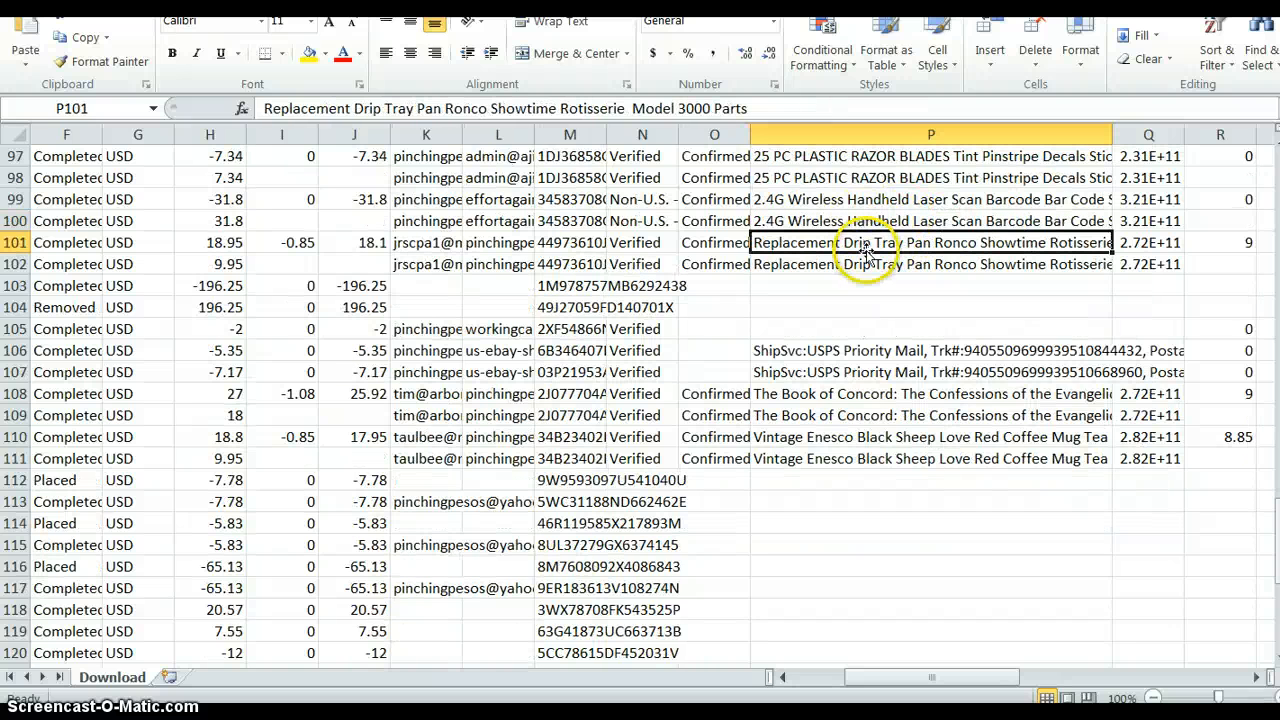
left_click(930, 393)
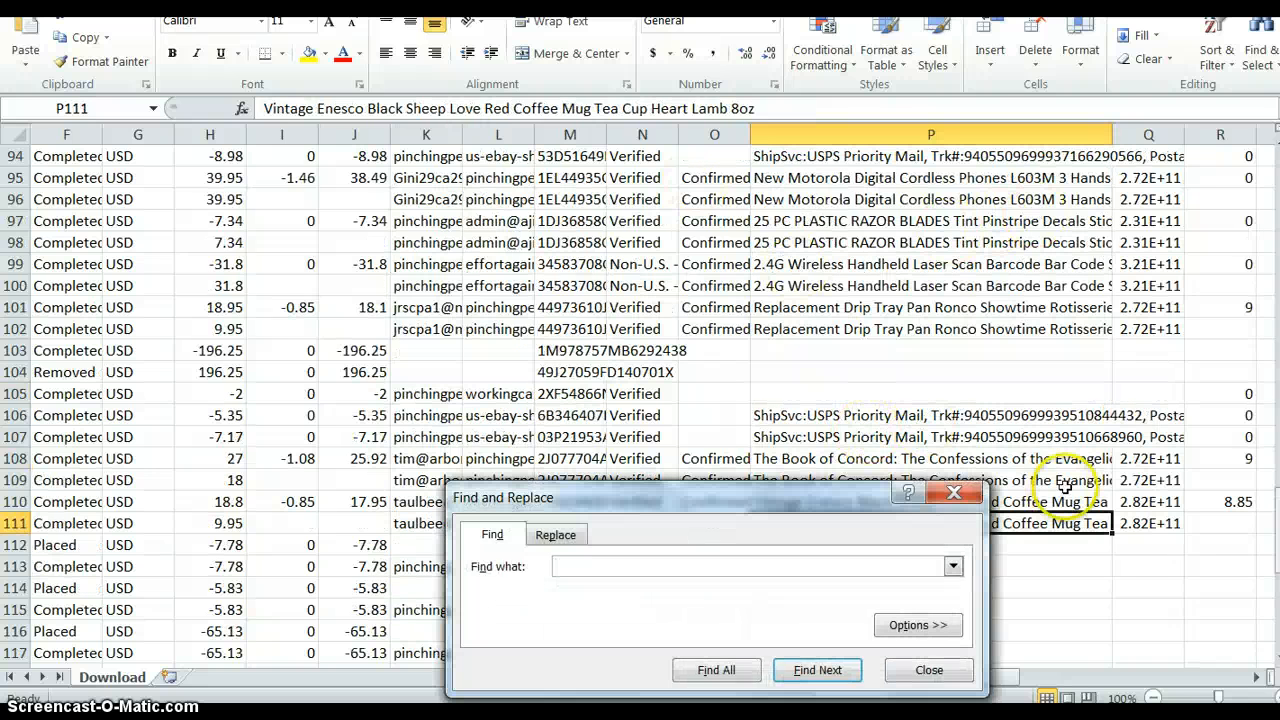
- Find the Ronco drip tray listing by searching for 'ro'
type("ro")
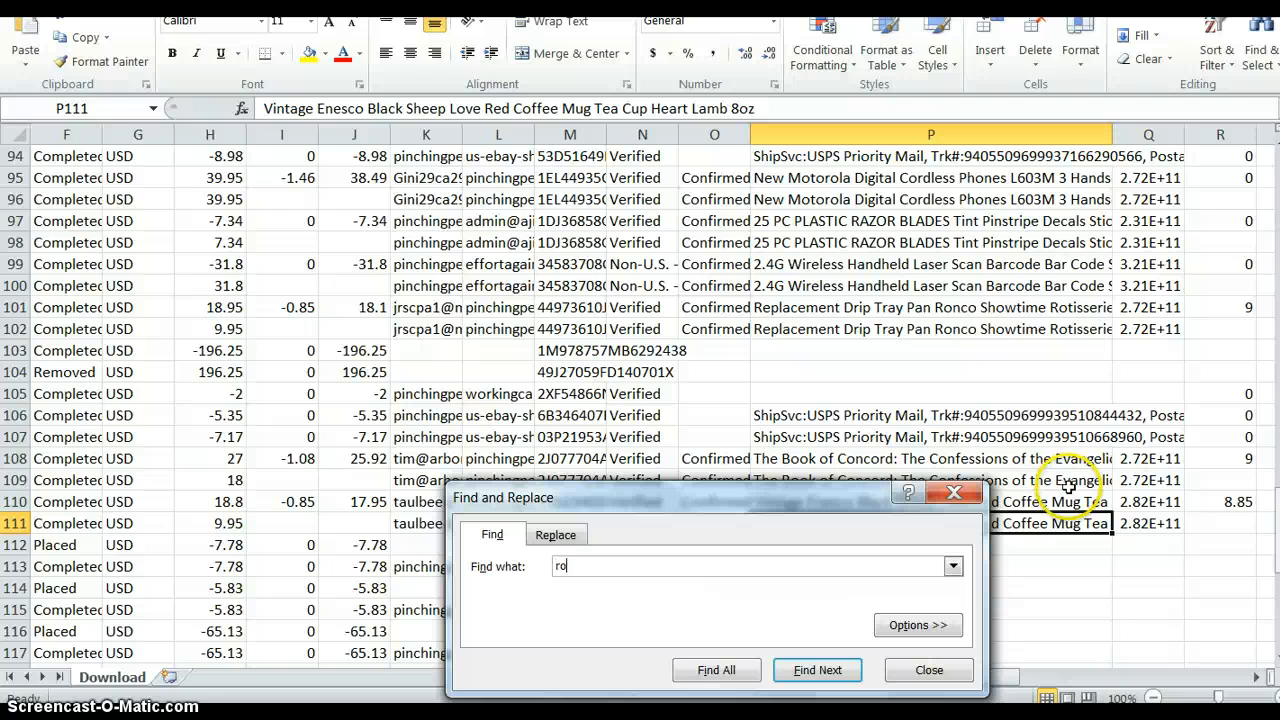
left_click(817, 670)
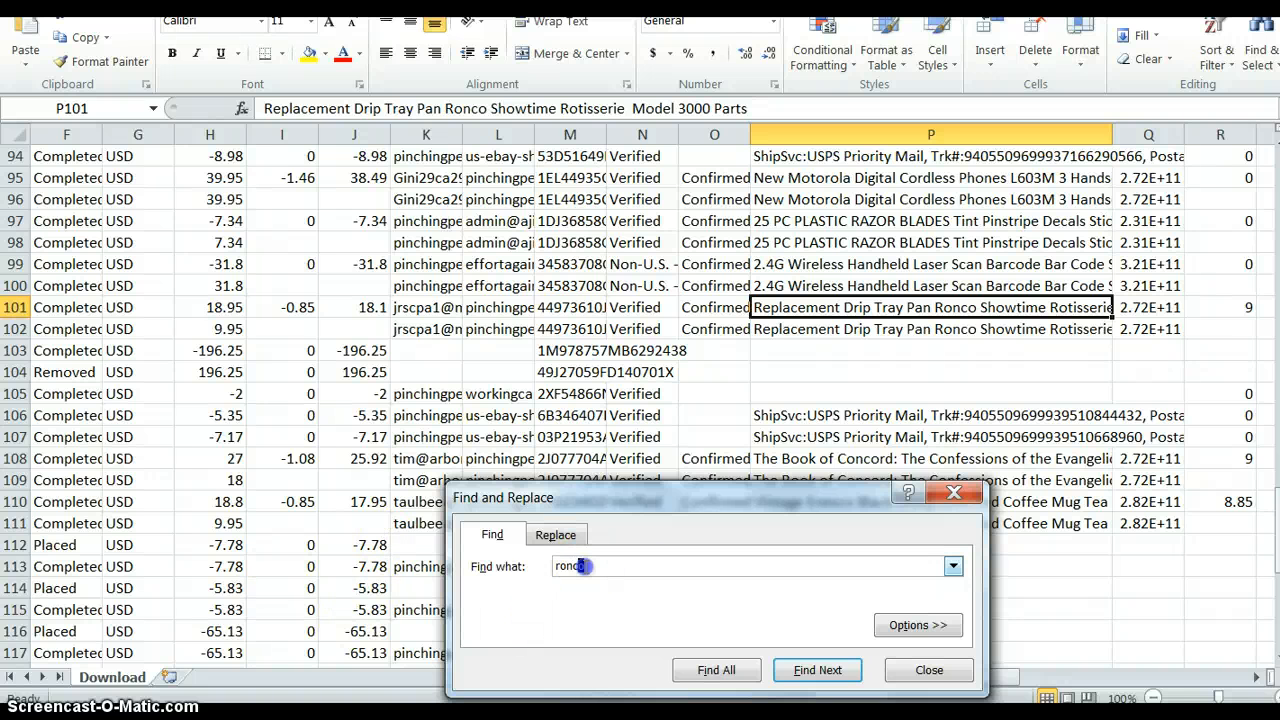
- Find the Black Sheep coffee mug by searching 'sheep', then close the search
type("sheep")
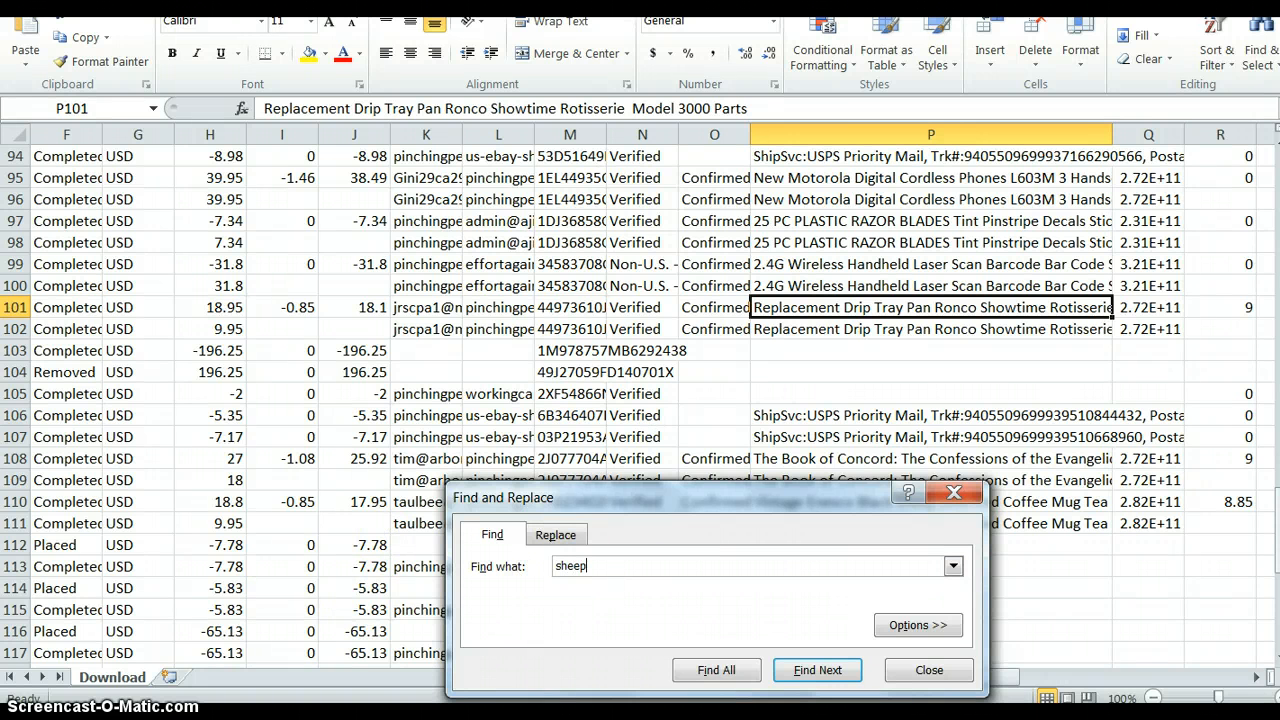
left_click(817, 670)
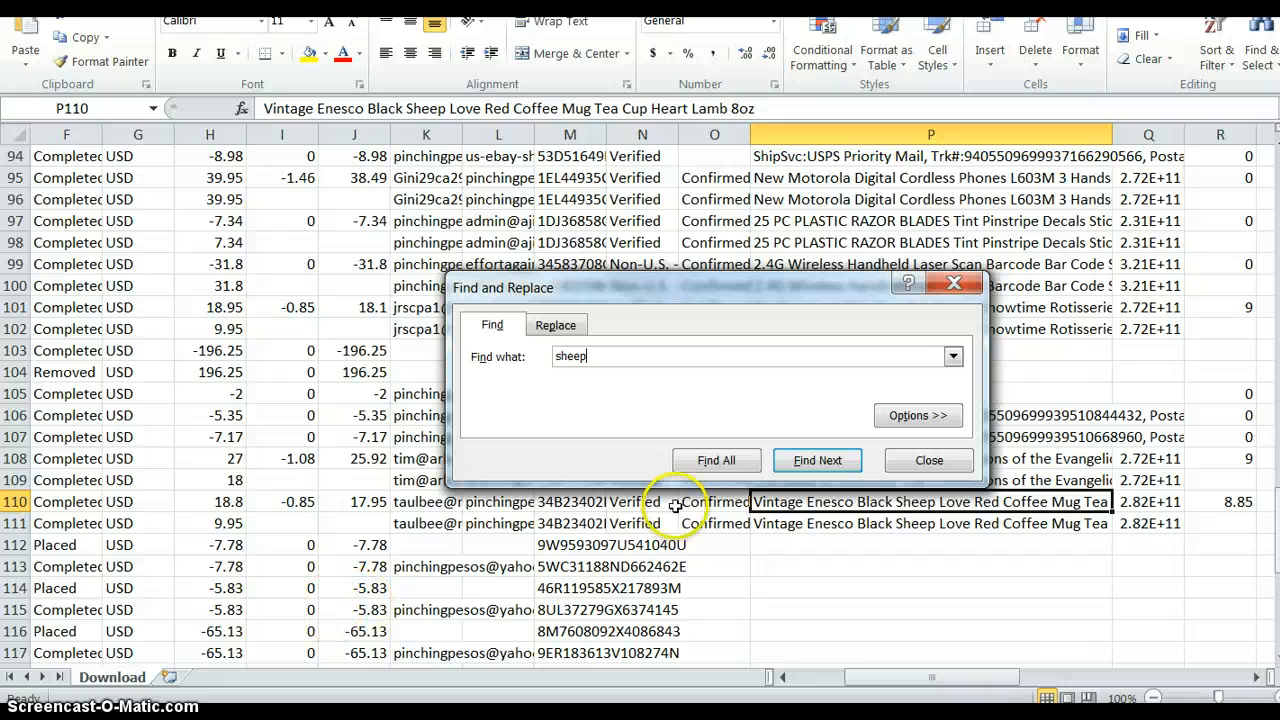
left_click(928, 460)
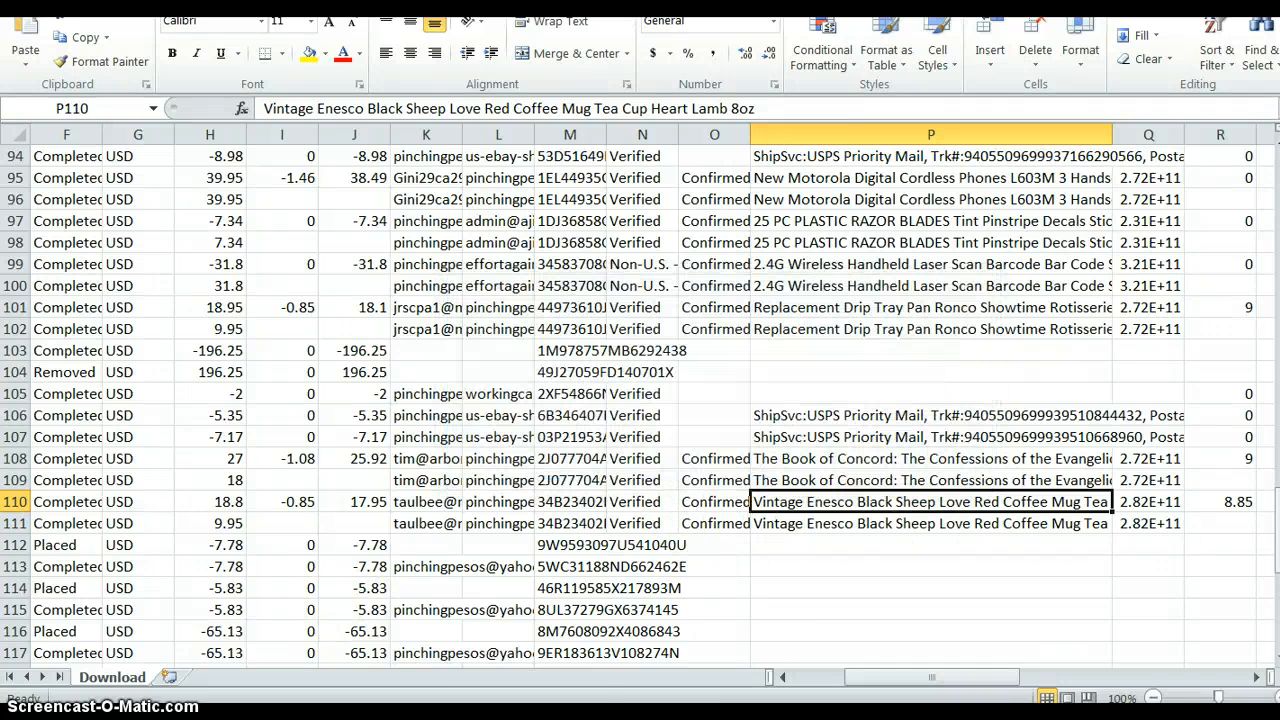
mouse_move(263, 231)
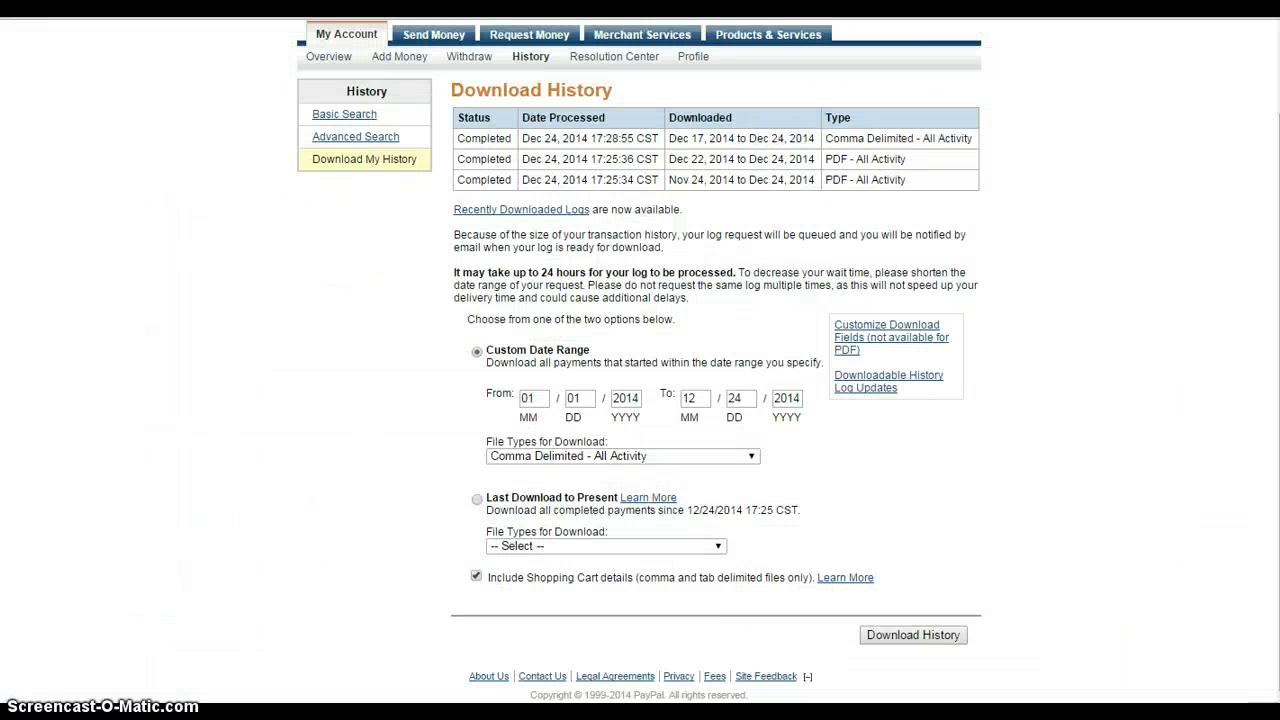
mouse_move(275, 557)
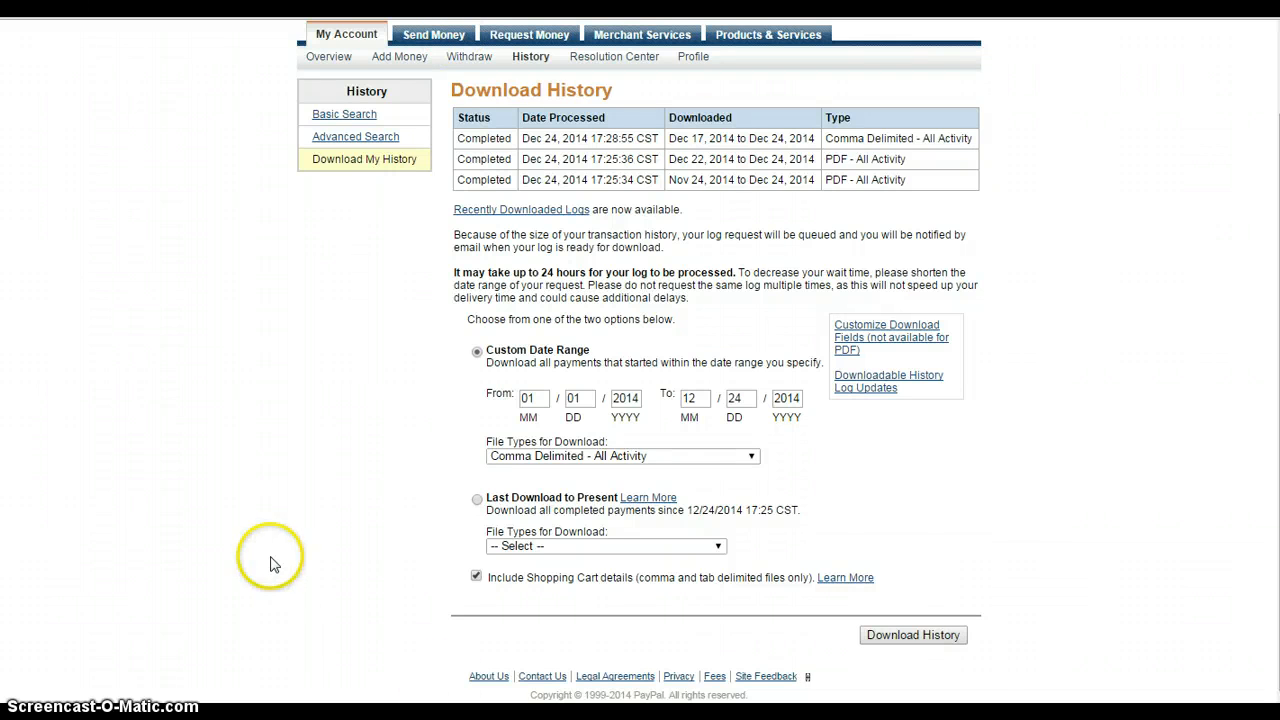